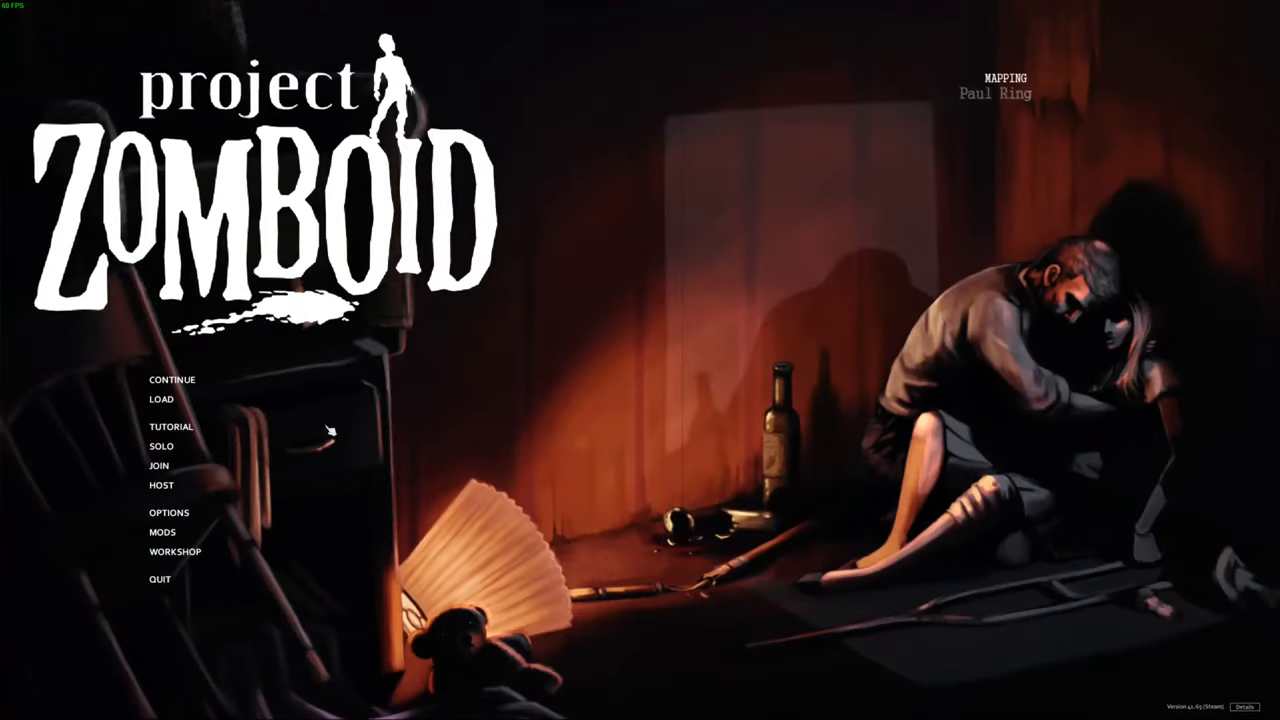
Choose HOST on the main menu to begin setting up a server.
click(161, 485)
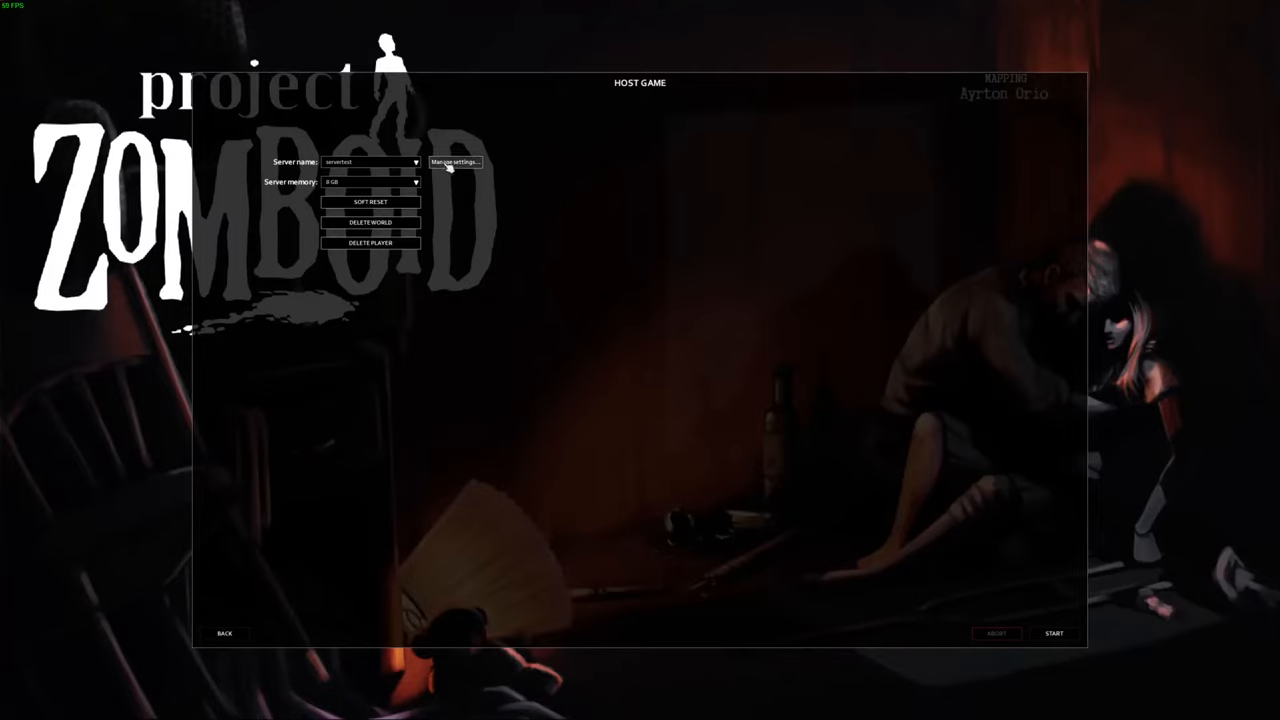
Lower server memory to 4 GB and start hosting the server.
click(455, 162)
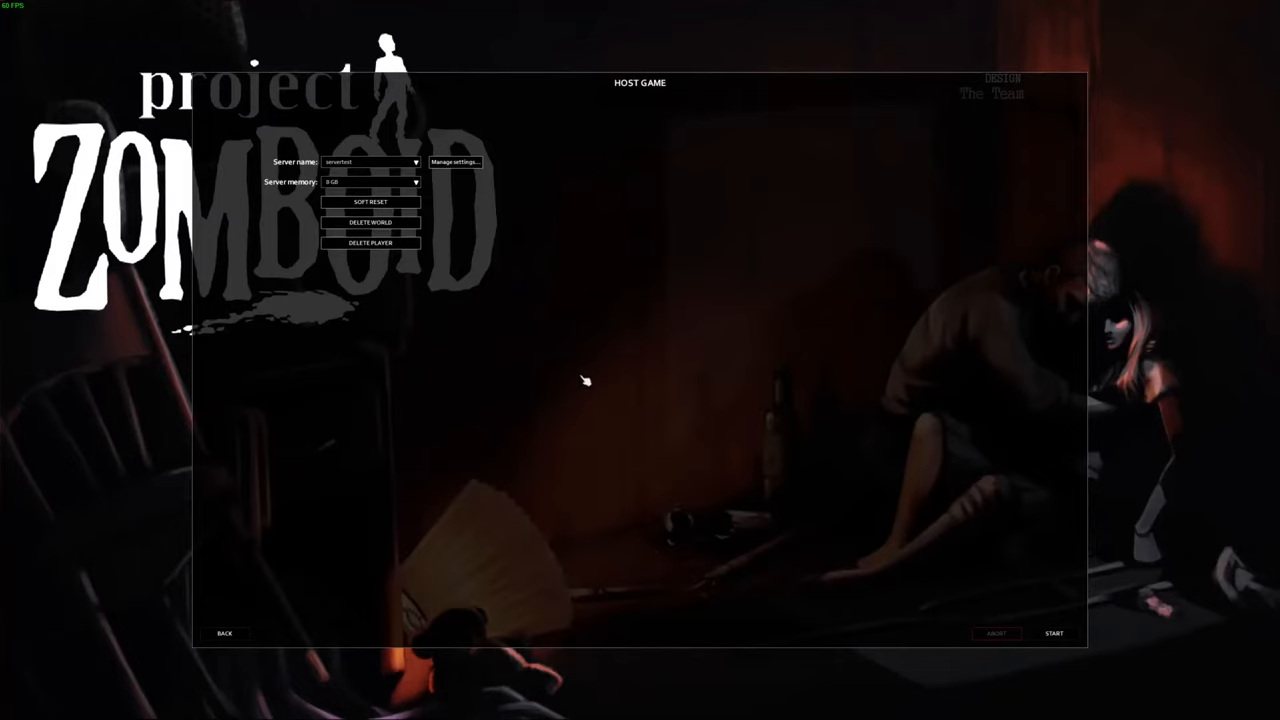
mouse_move(519, 275)
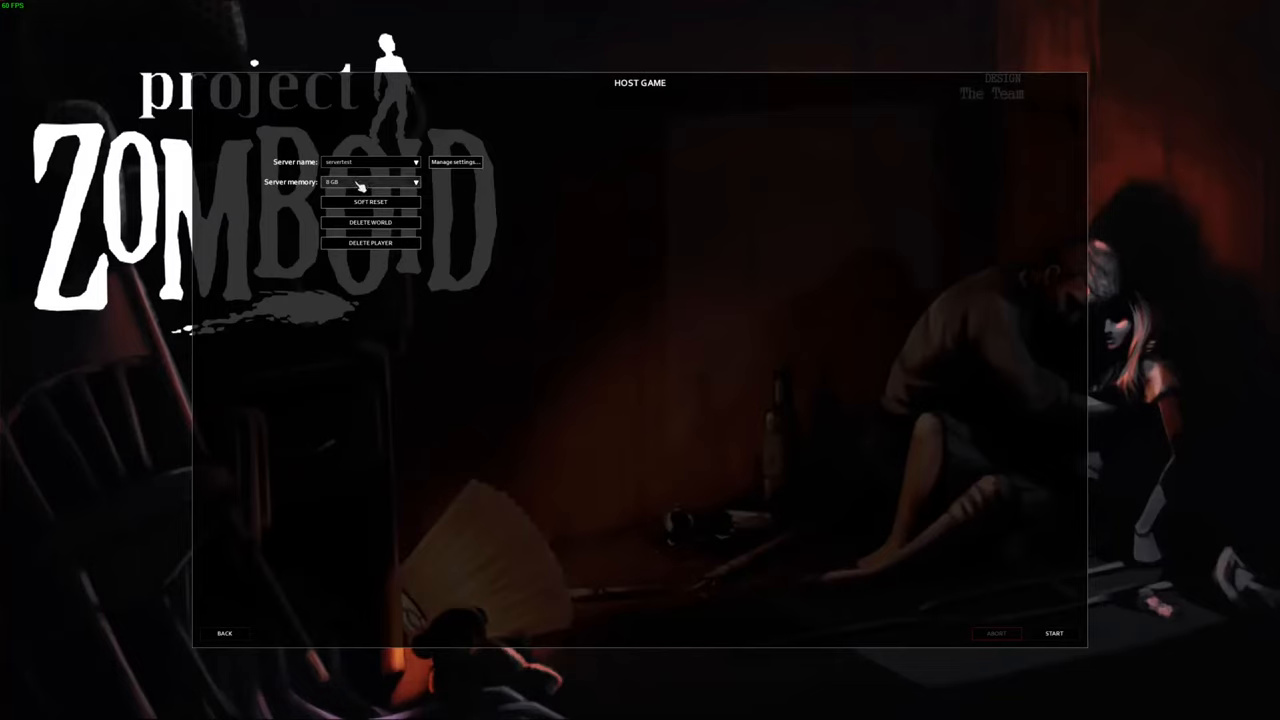
click(415, 181)
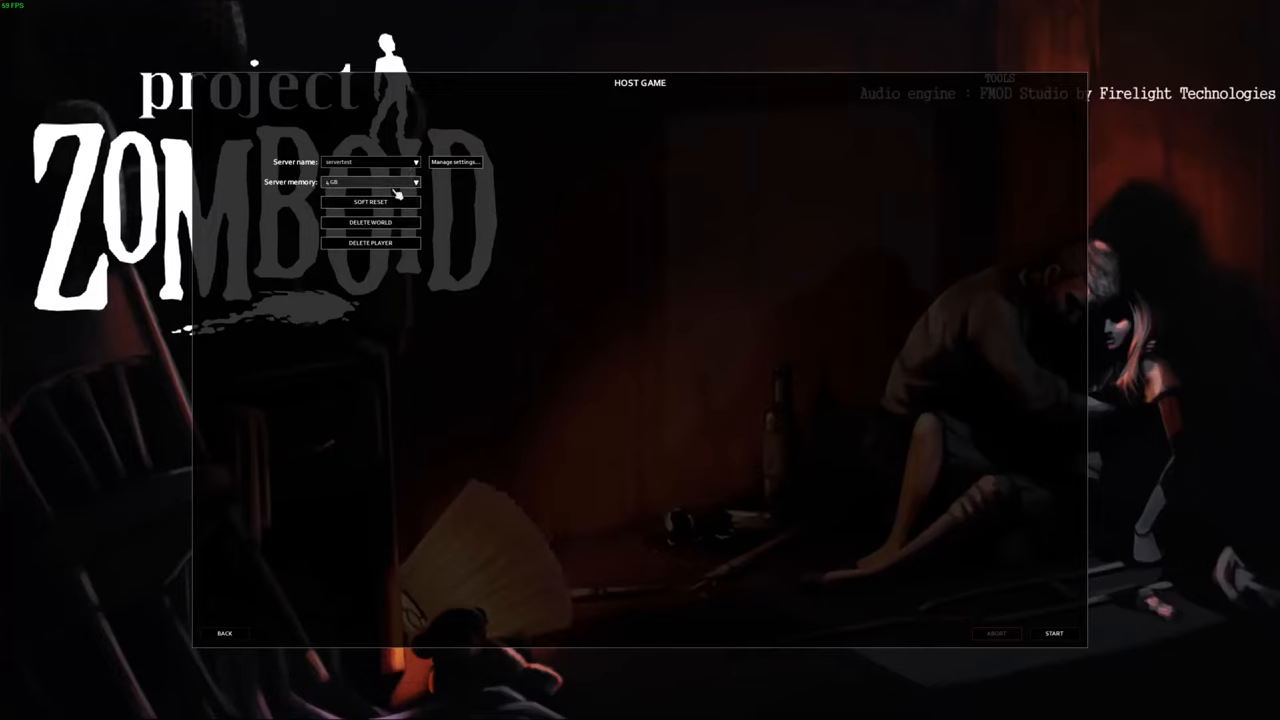
click(1054, 633)
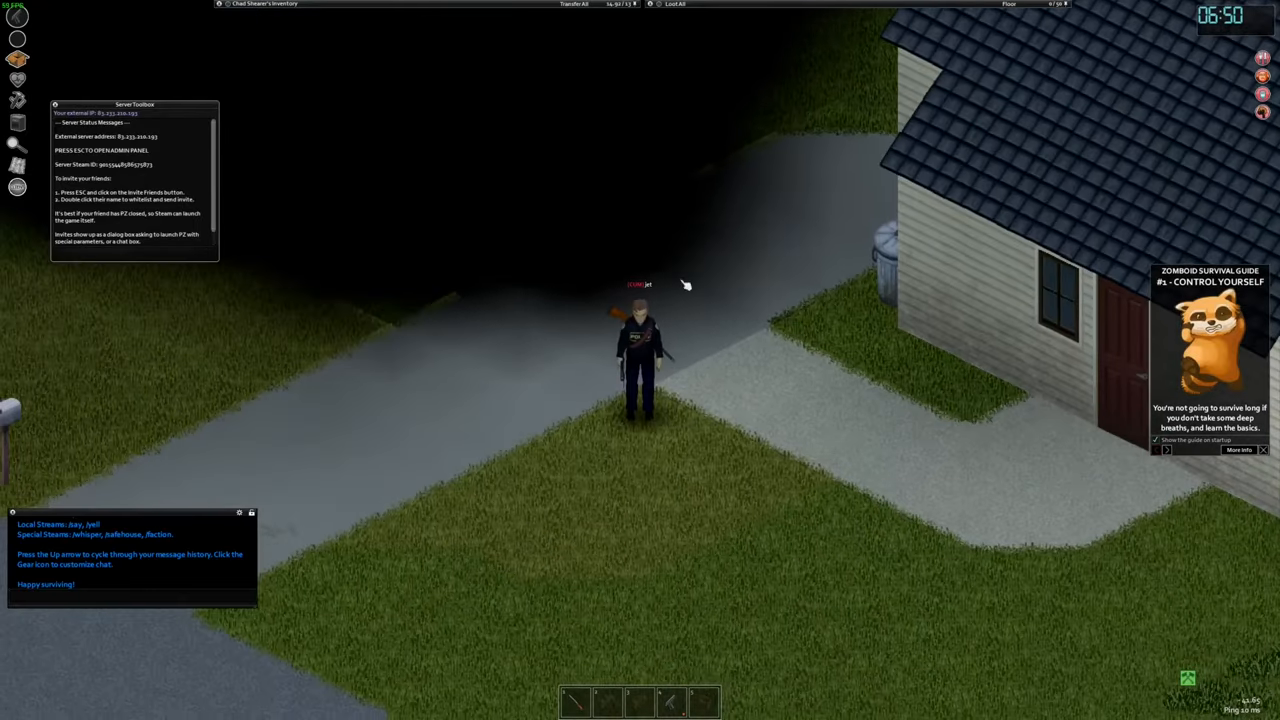
From the pause menu, open Invite Friends and mark a friend for invitation.
key(Escape)
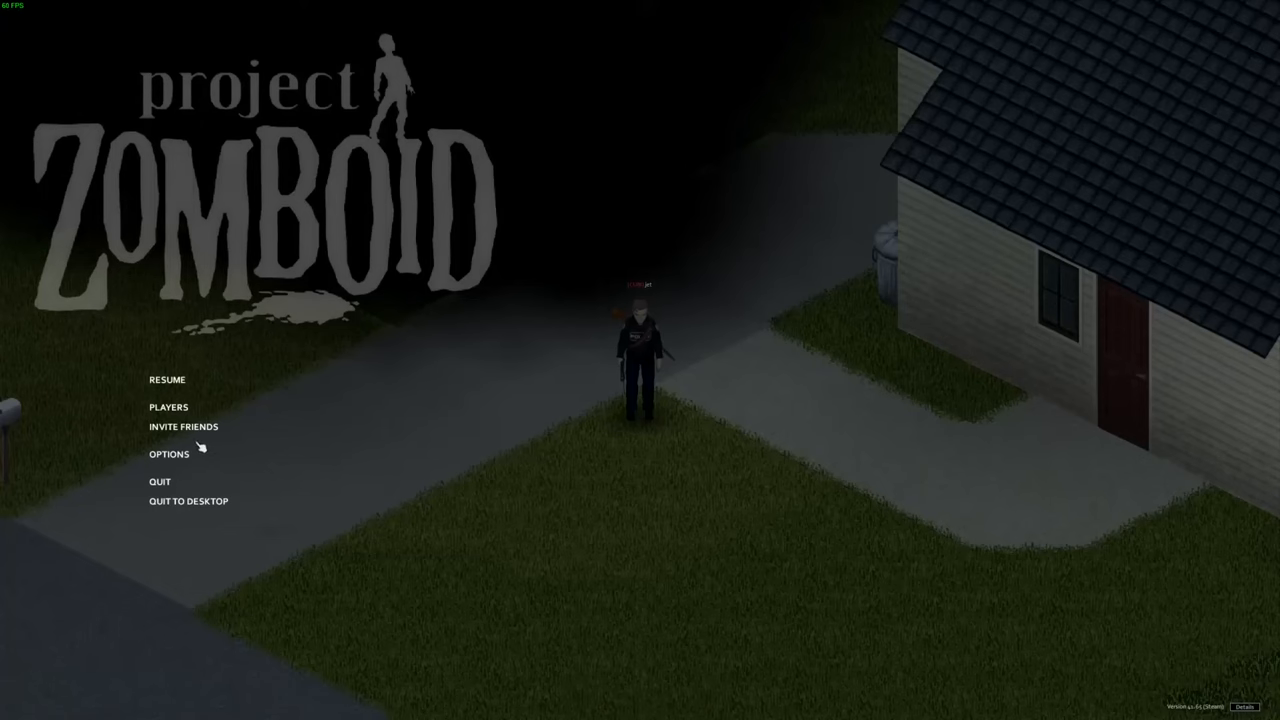
click(183, 426)
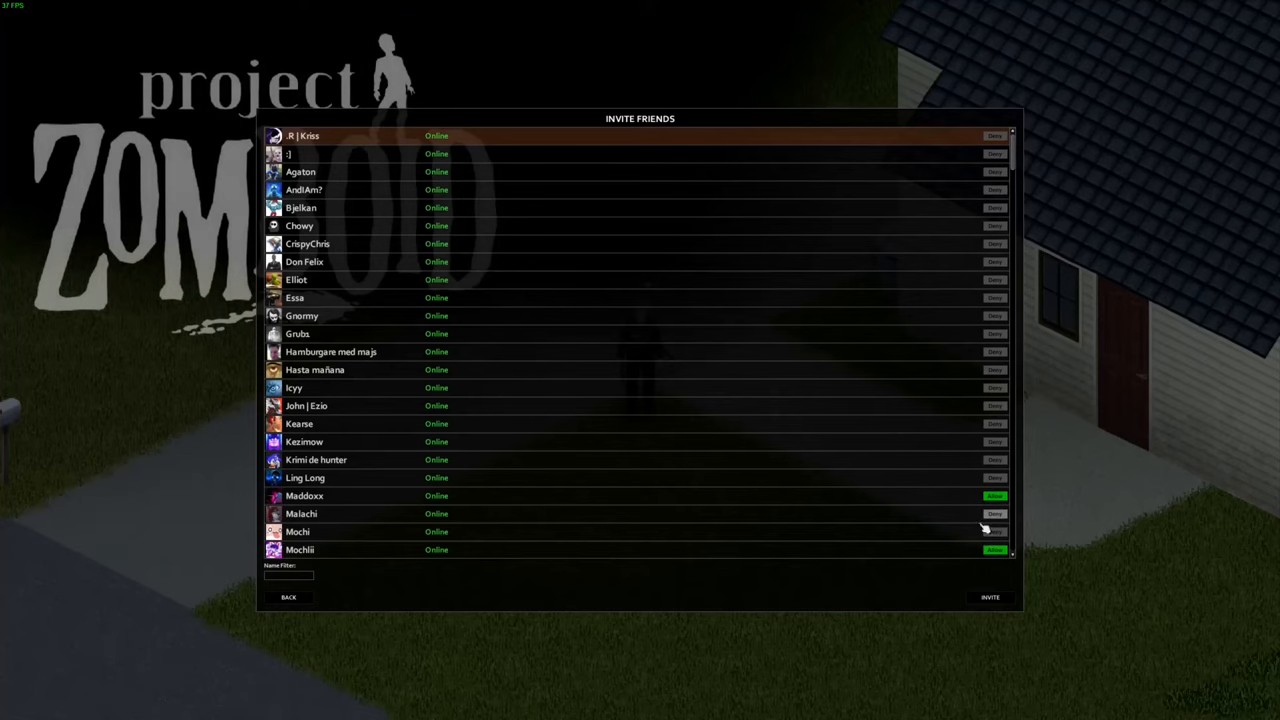
click(288, 597)
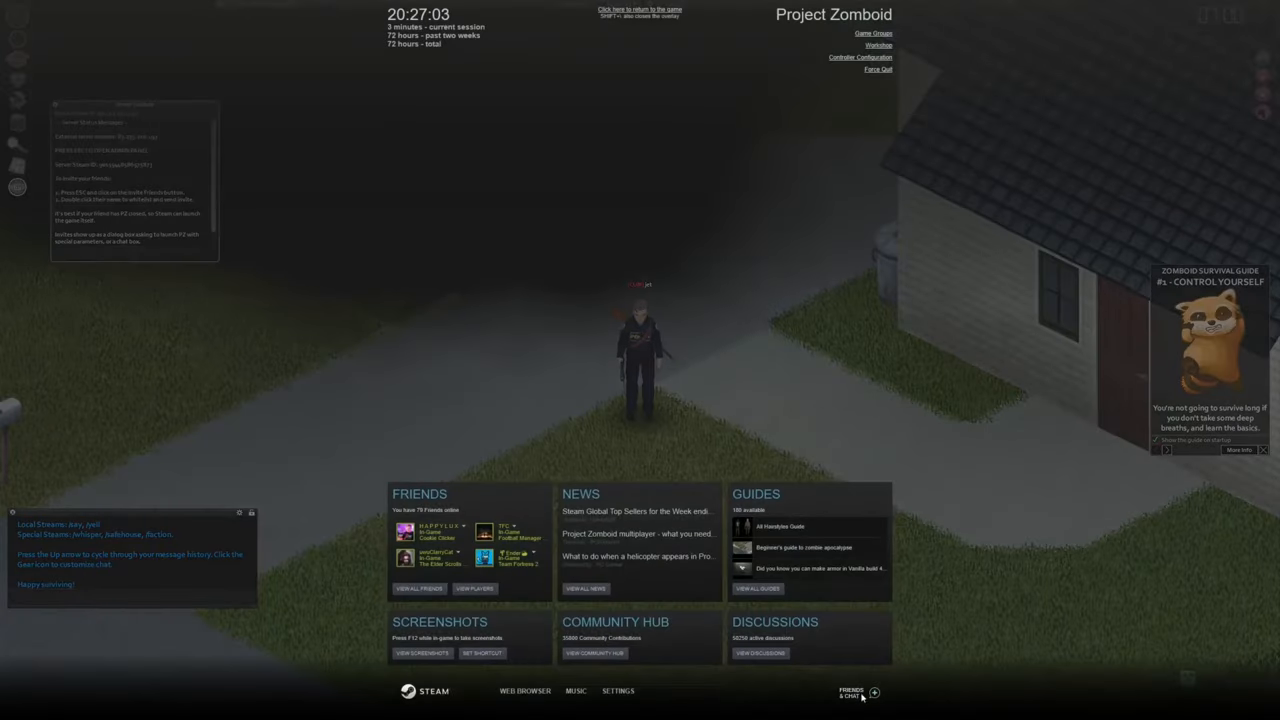
Use Friends & Chat in the Steam overlay, then exit back to Host Game.
click(851, 691)
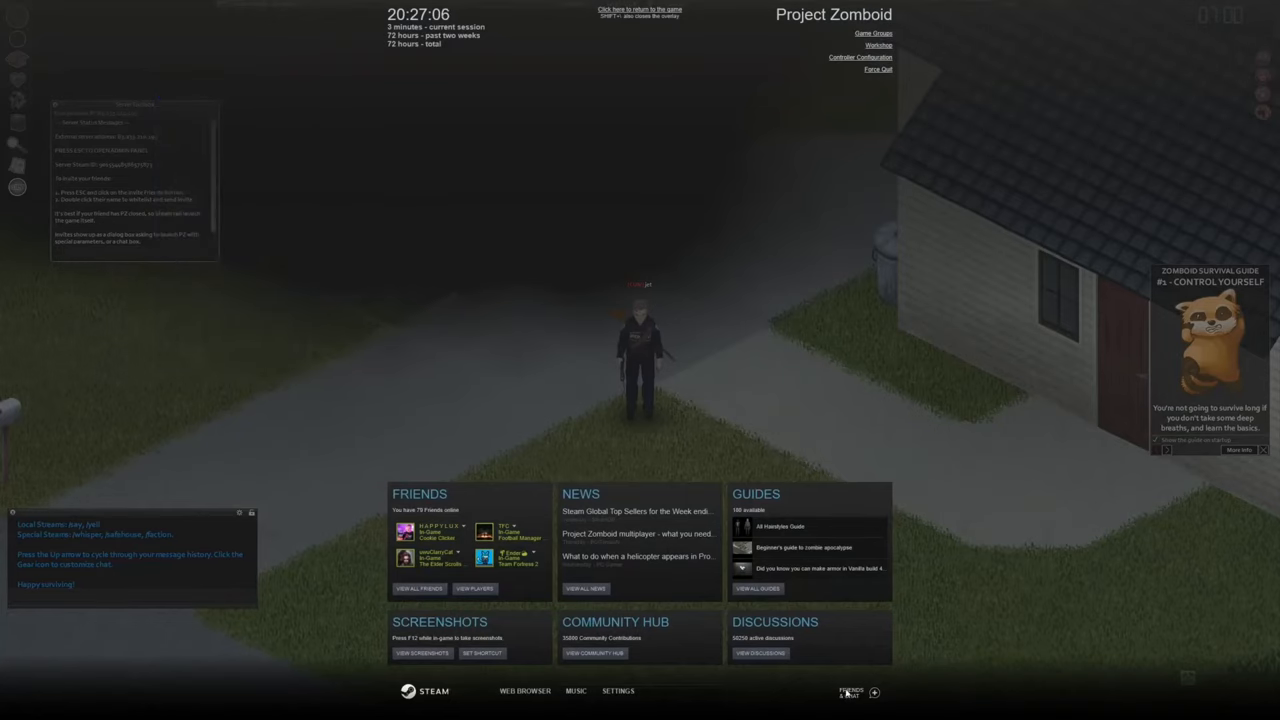
click(851, 691)
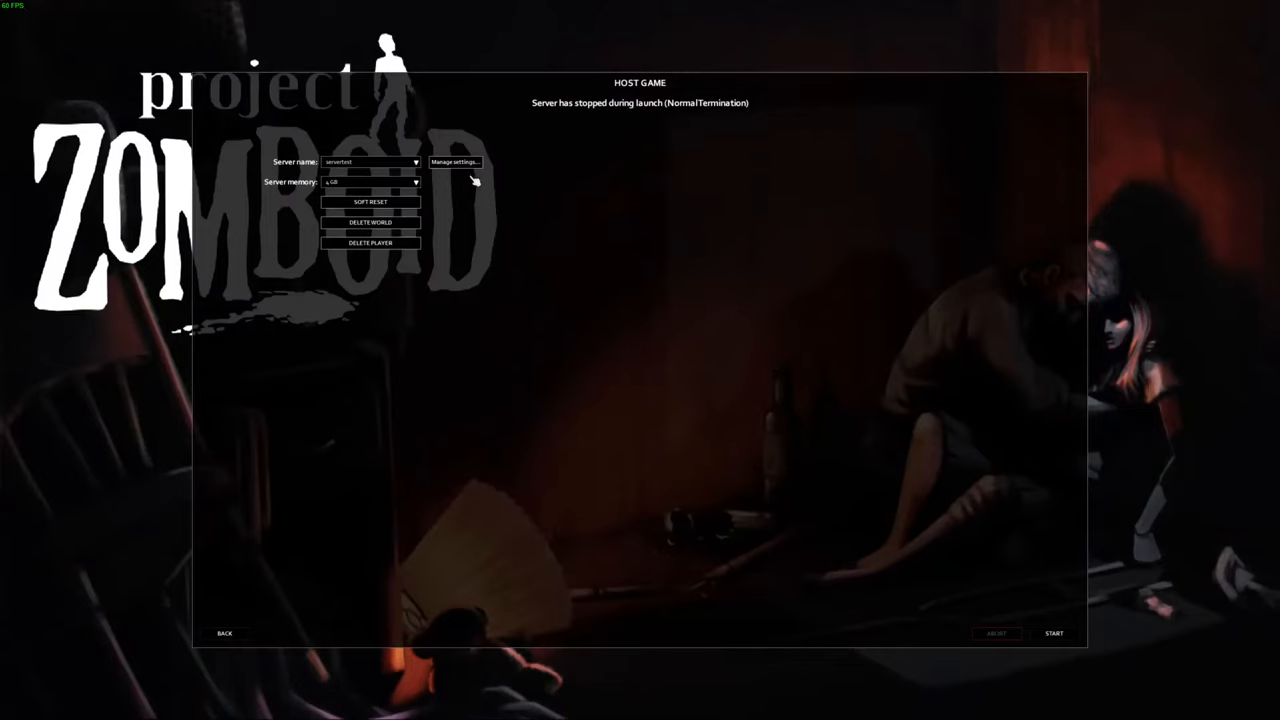
Open Manage settings and edit the video tutorial preset.
click(454, 161)
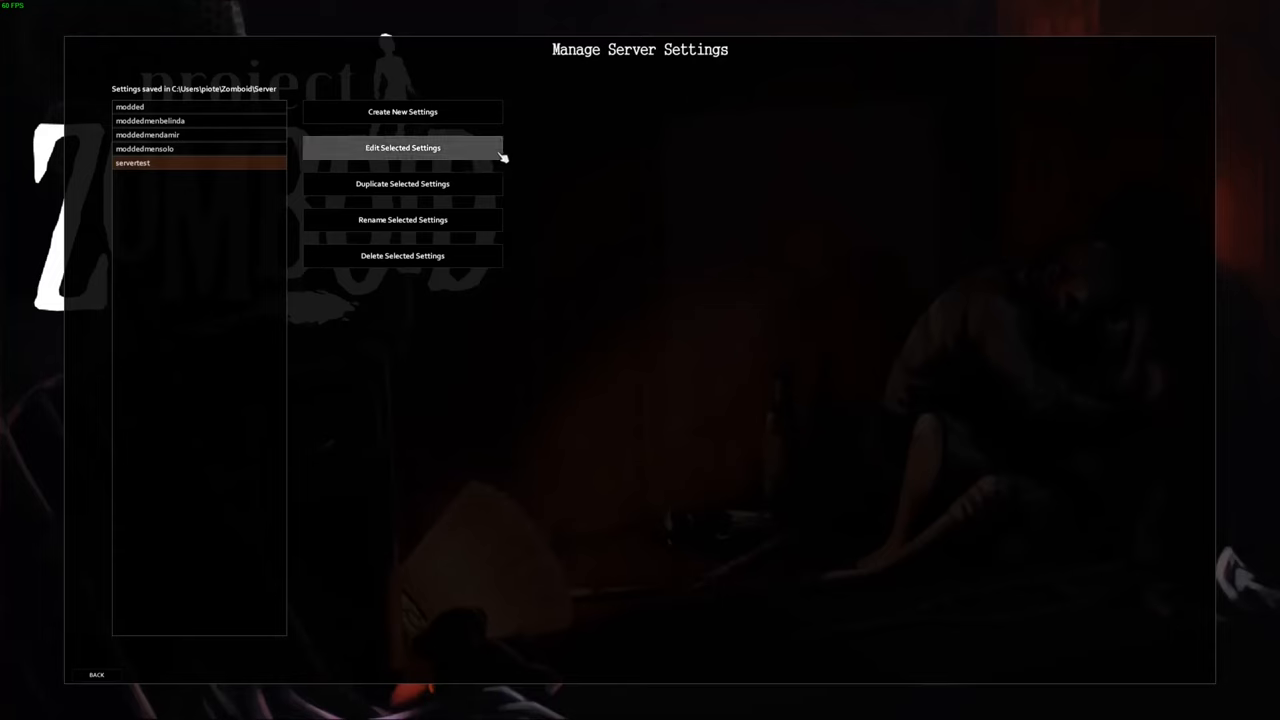
click(402, 147)
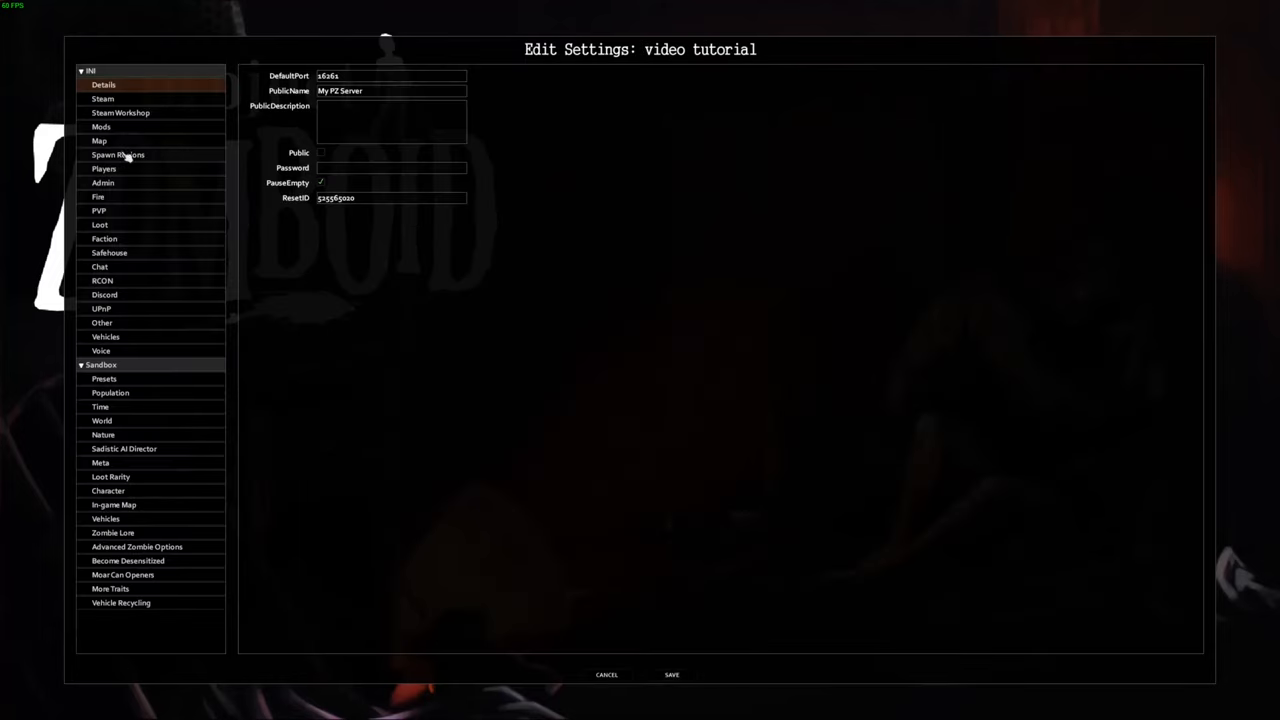
Review the three Workshop vehicle mods, save, and pick 'video tutorial' as server name.
click(120, 112)
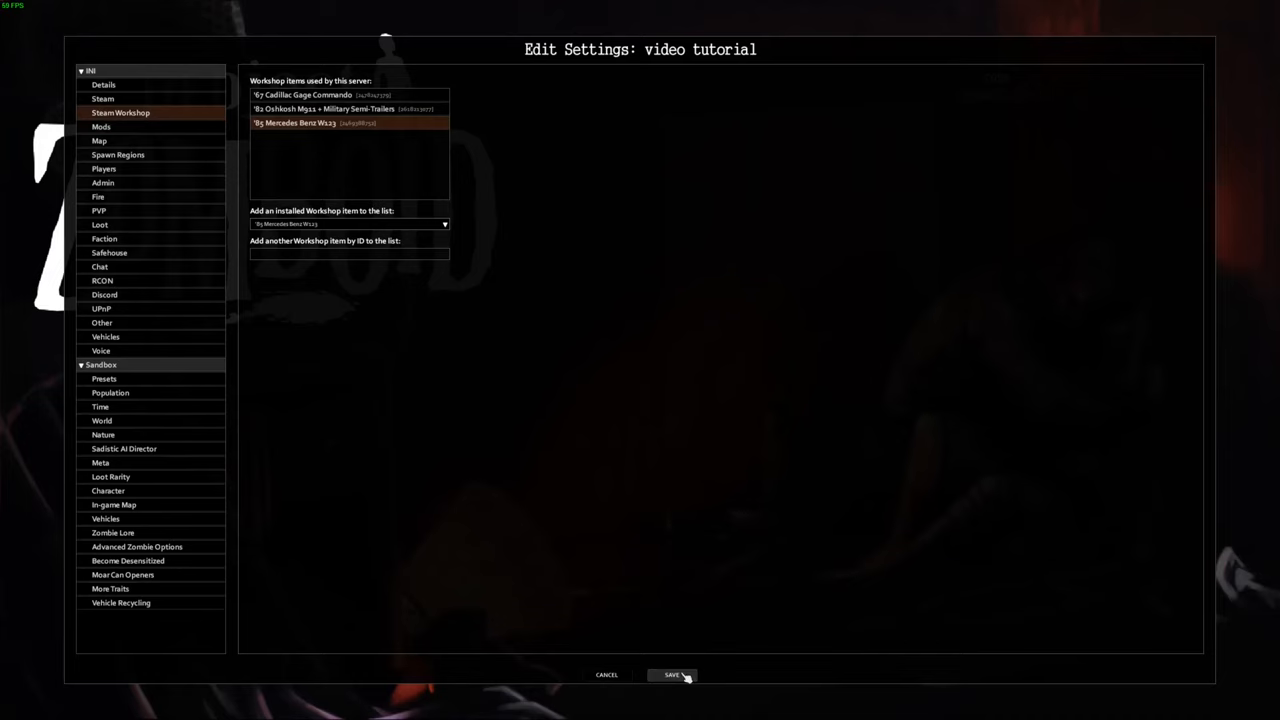
click(672, 674)
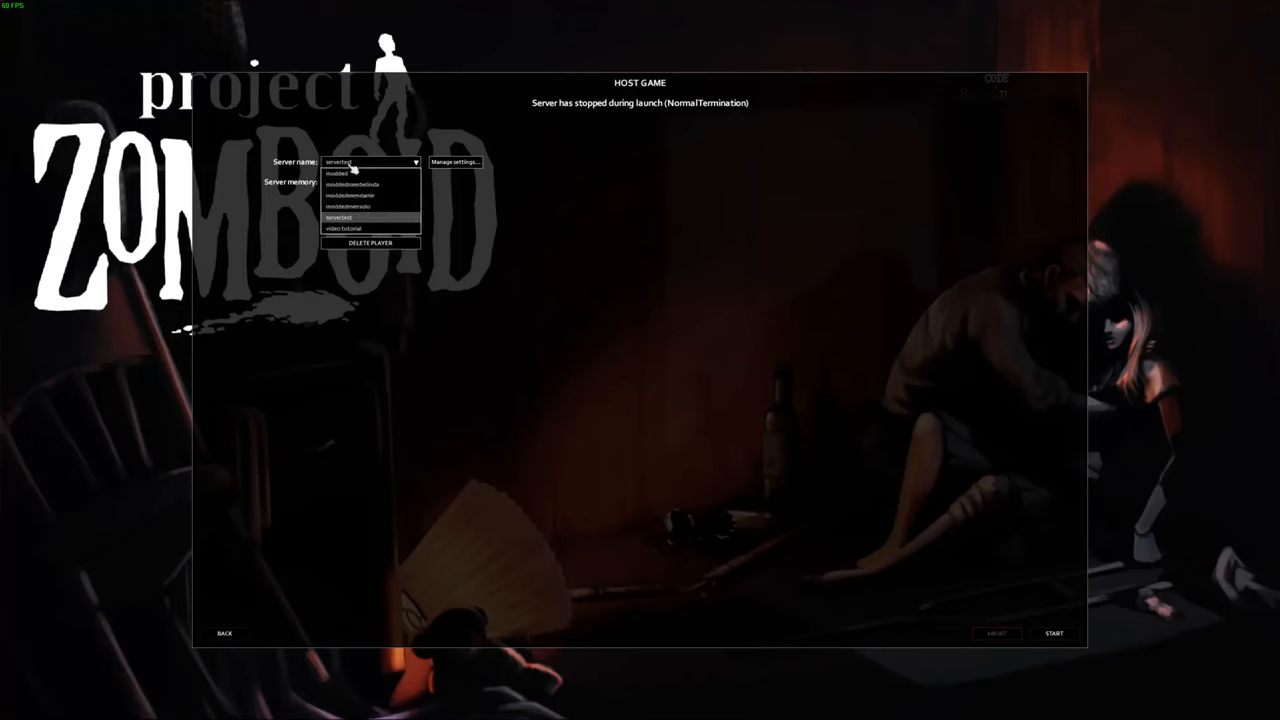
click(344, 228)
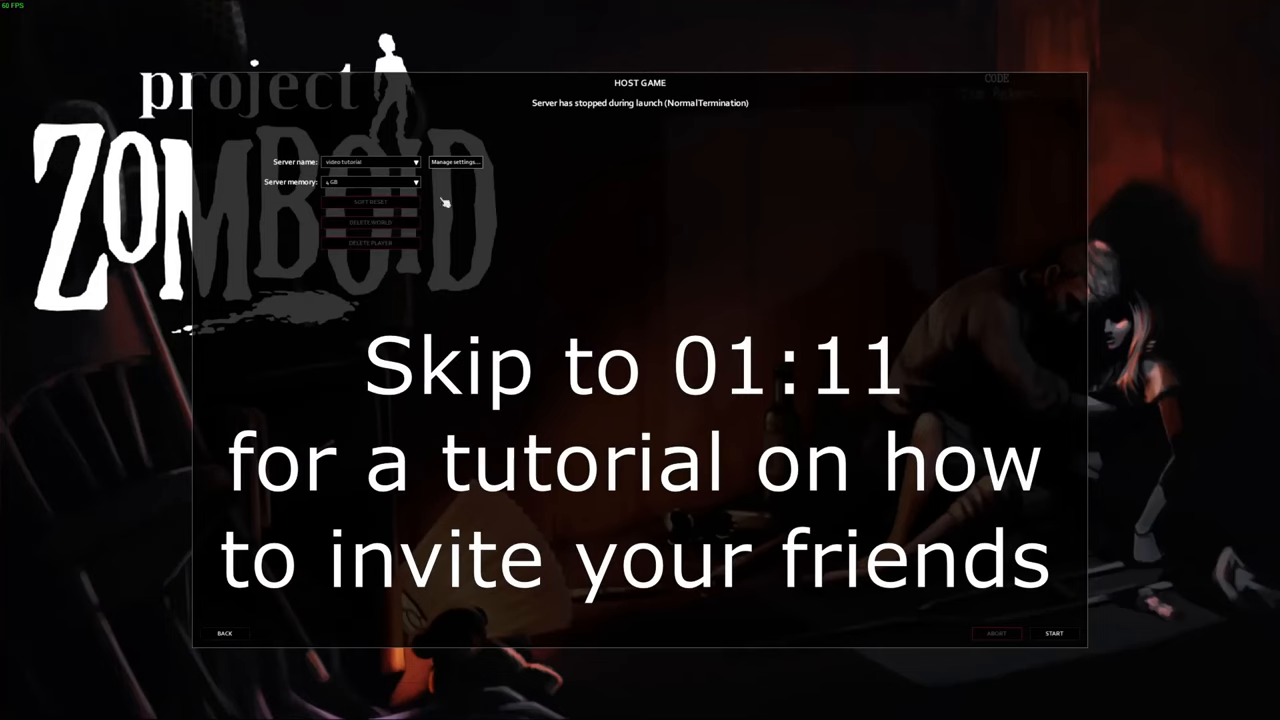